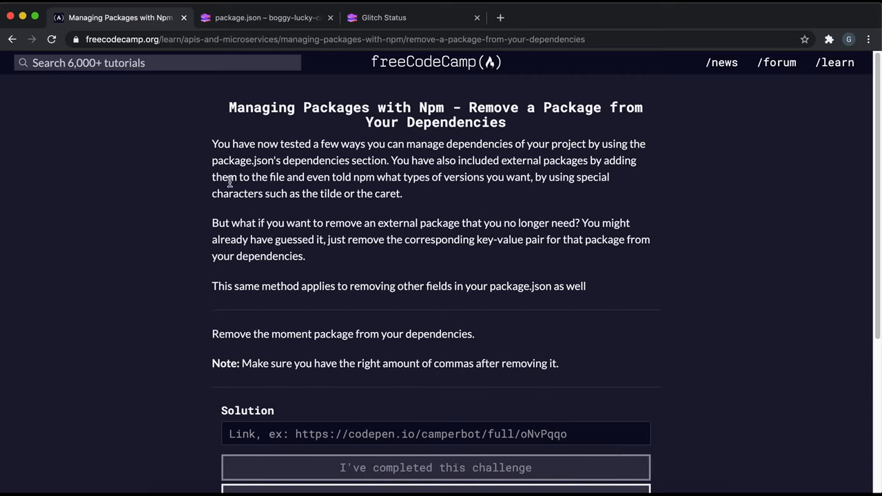
mouse_move(237, 393)
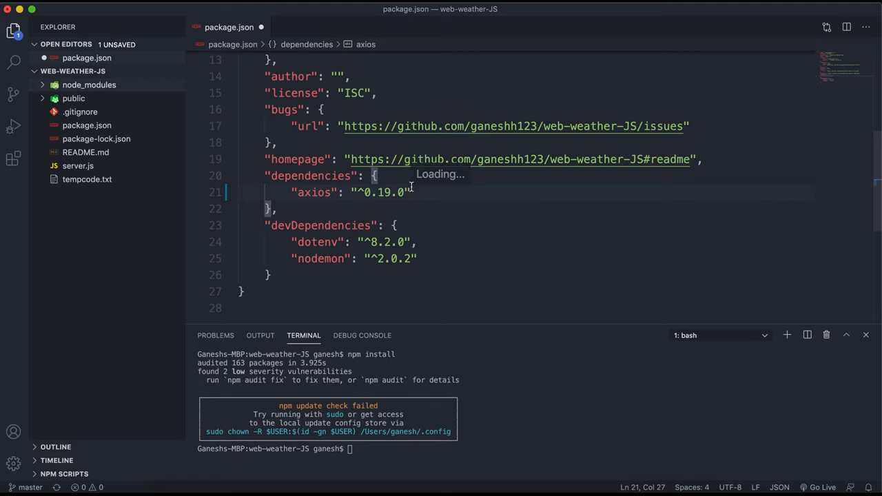
Review the npm dependencies, then highlight the challenge instruction about removing moment.
type("npm")
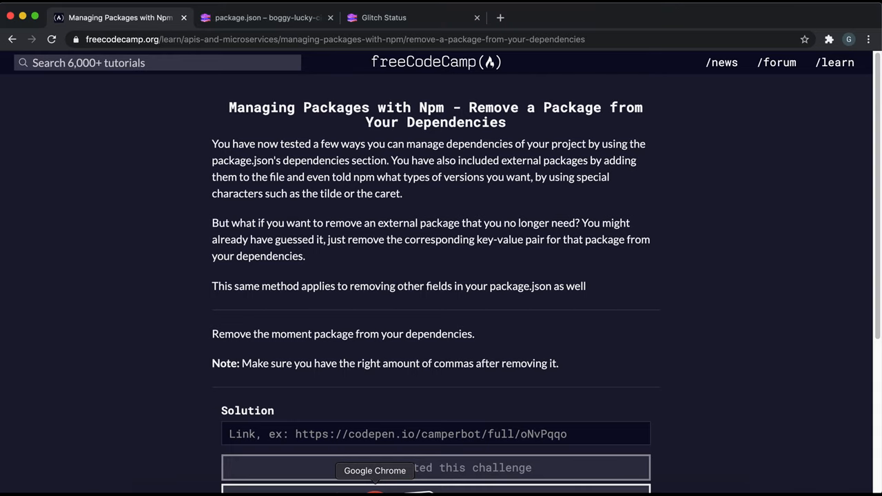
left_click_drag(234, 334, 462, 334)
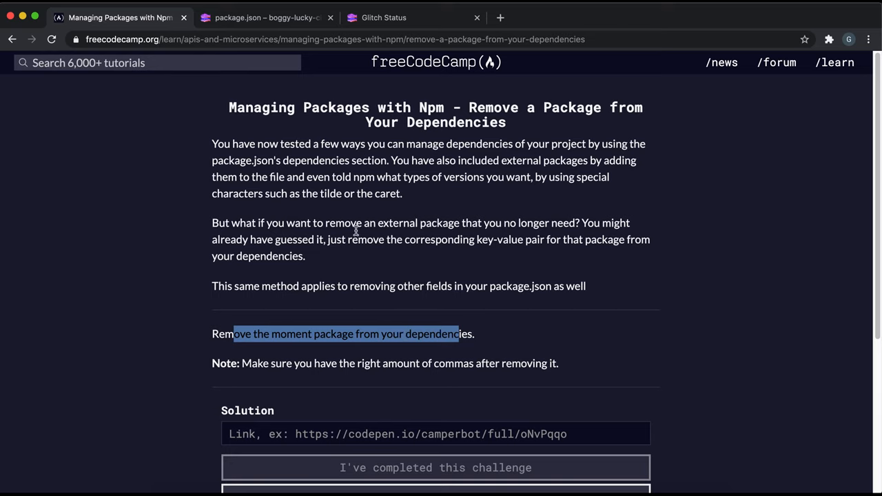
Delete the moment entry from Glitch's package.json, keeping only express.
left_click(265, 17)
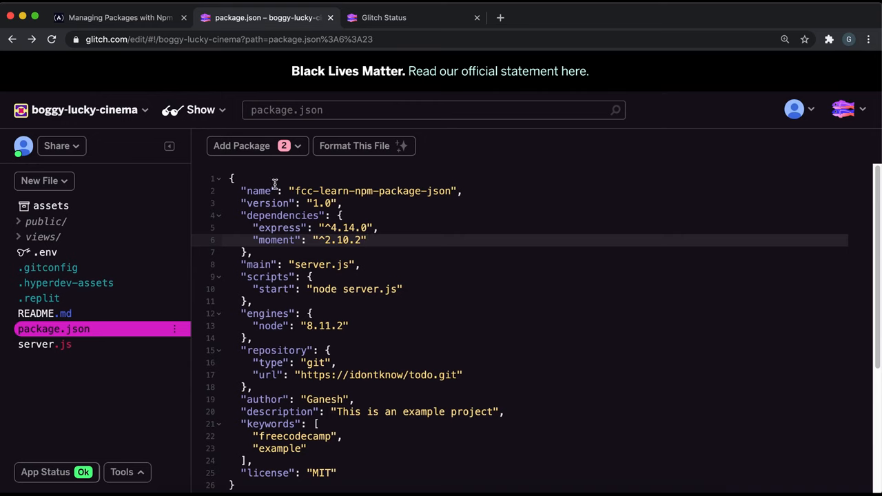
left_click_drag(255, 240, 367, 240)
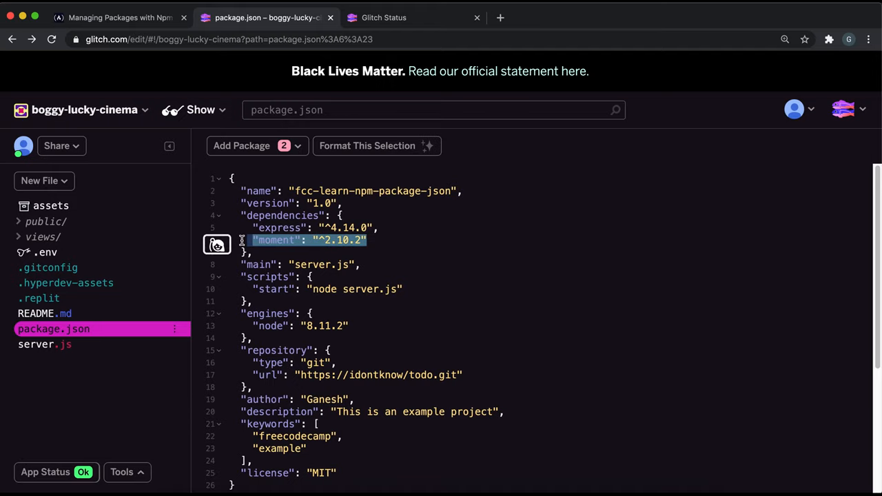
key("Backspace")
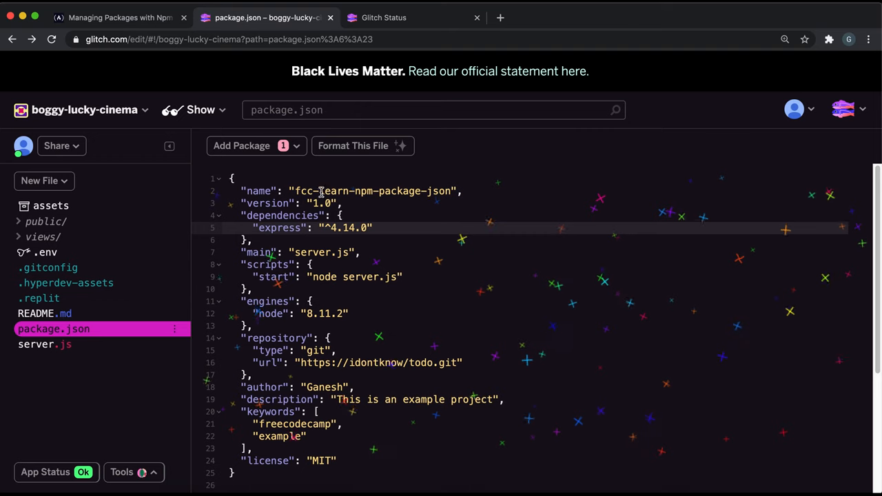
left_click(58, 146)
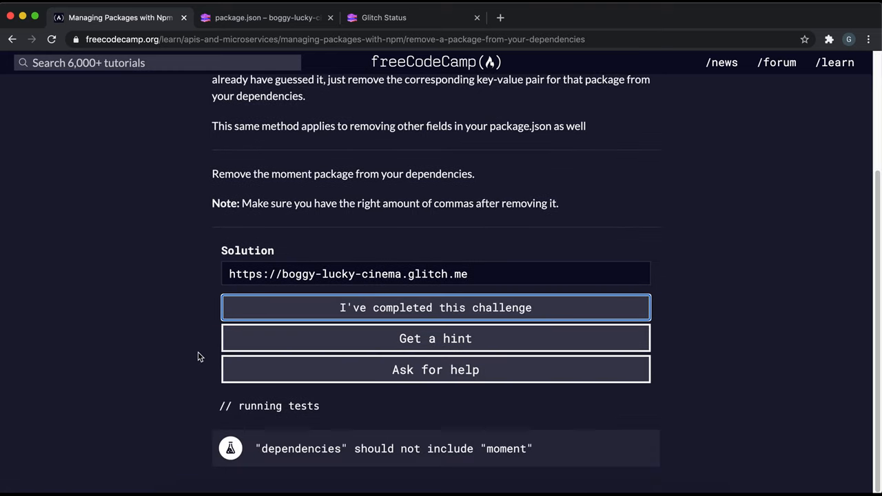
Submit the challenge, check Glitch's status page, then rerun the freeCodeCamp tests.
left_click(435, 307)
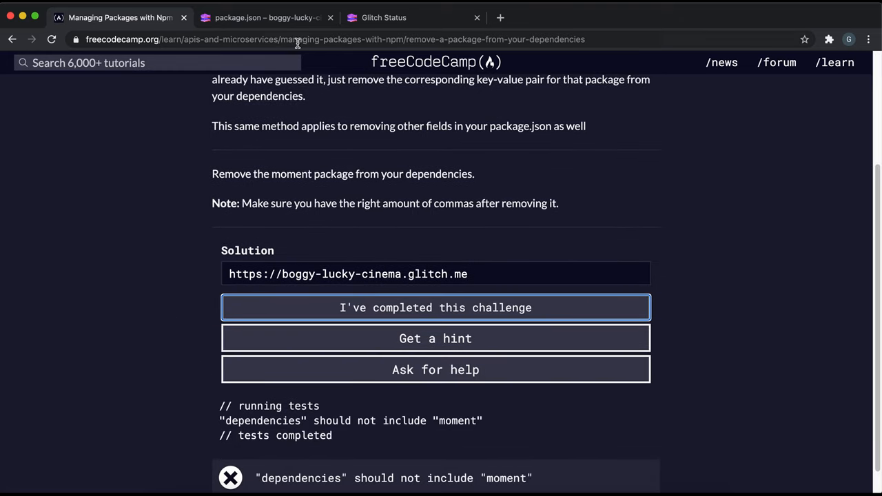
left_click(383, 17)
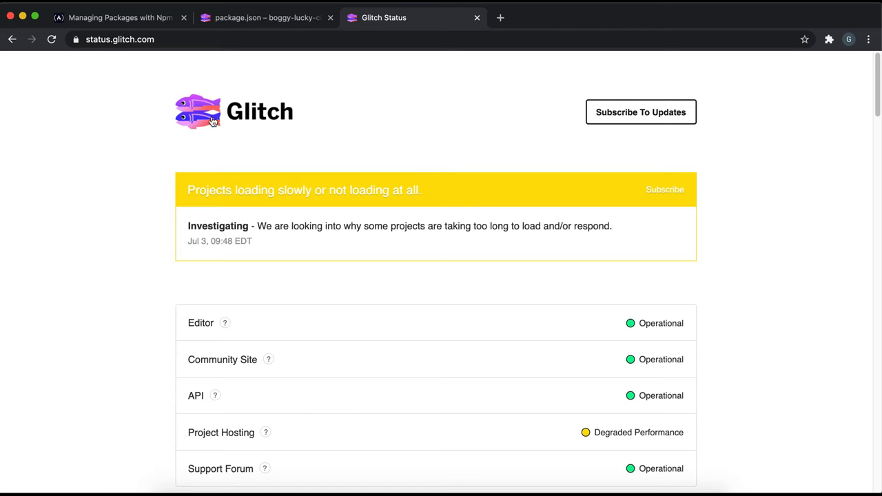
left_click(117, 17)
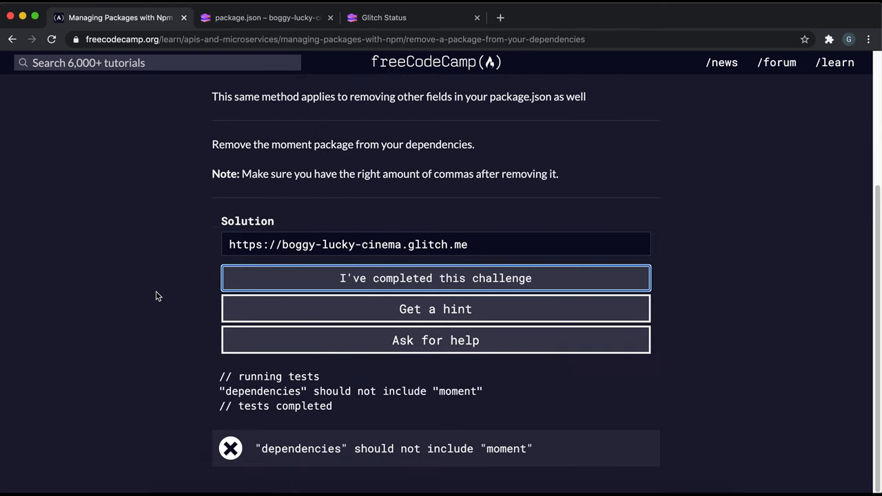
scroll("down", 3)
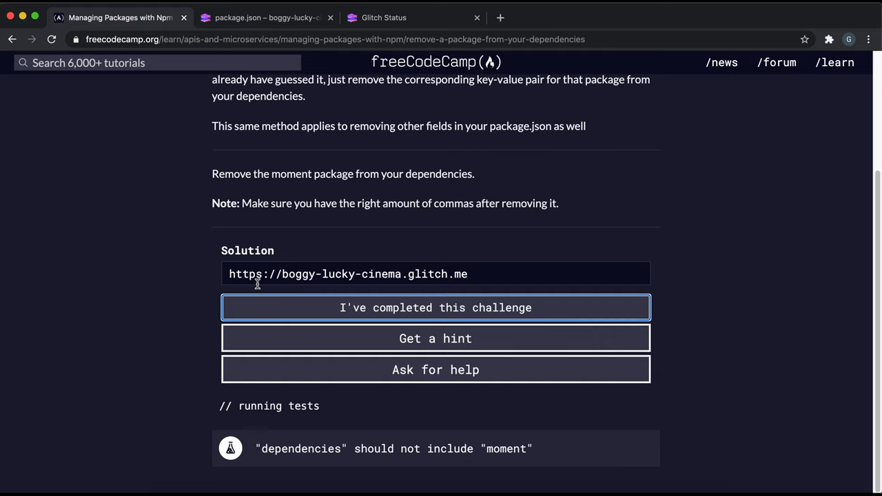
left_click(435, 307)
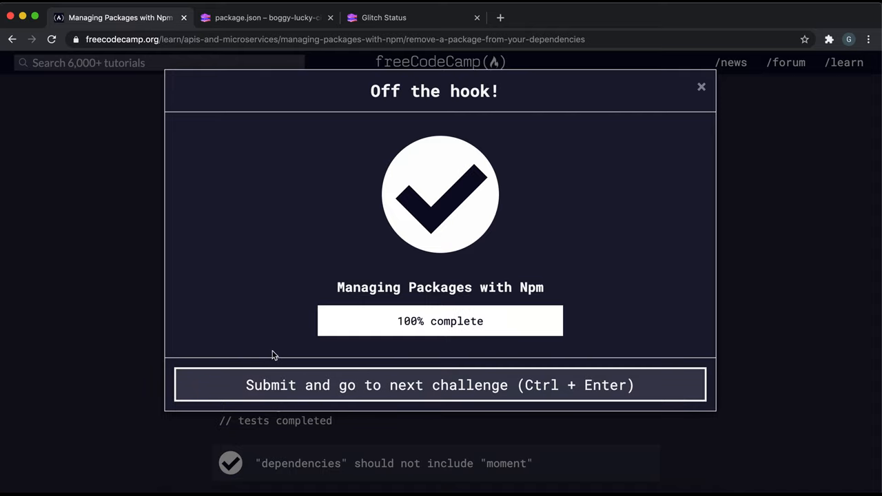
mouse_move(100, 217)
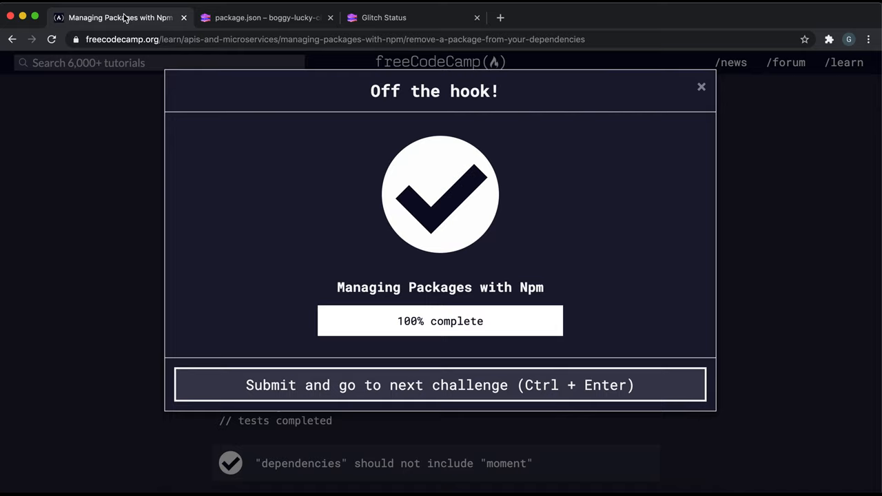
mouse_move(229, 431)
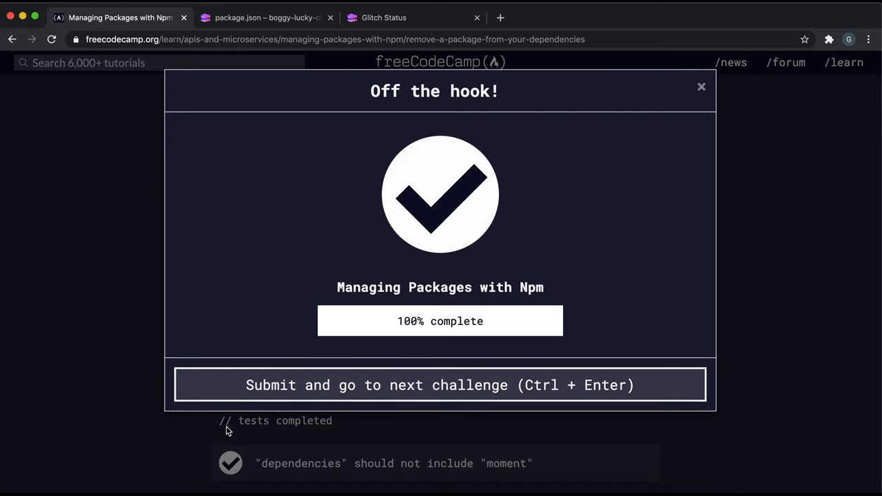